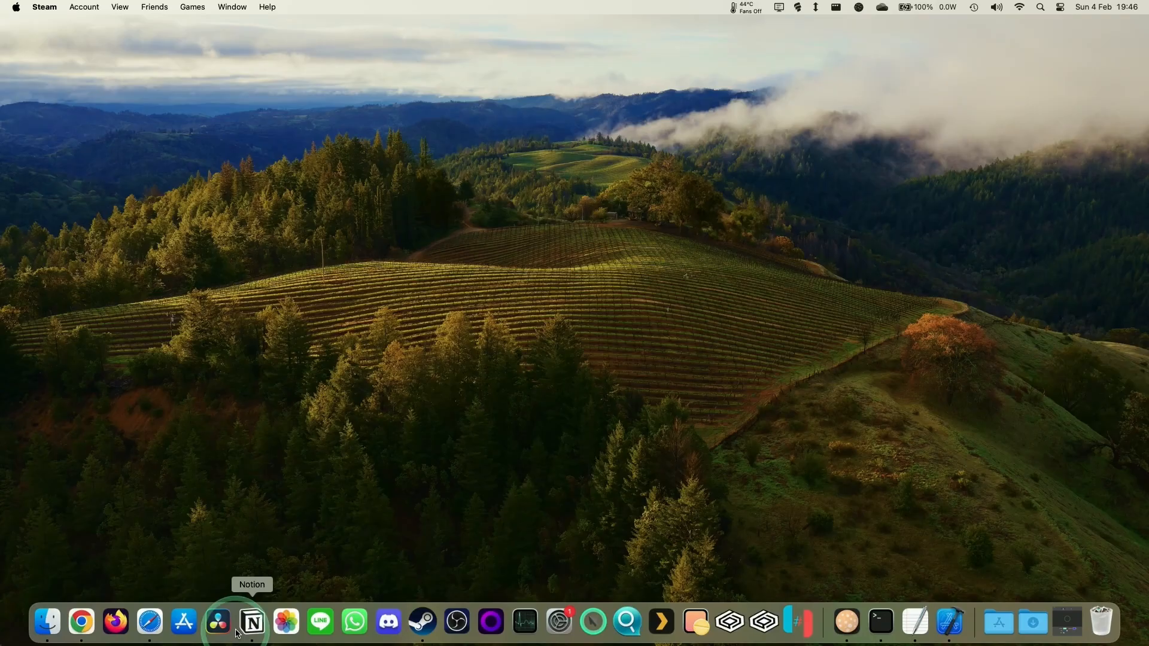
Launch the App Store from the Dock.
click(183, 622)
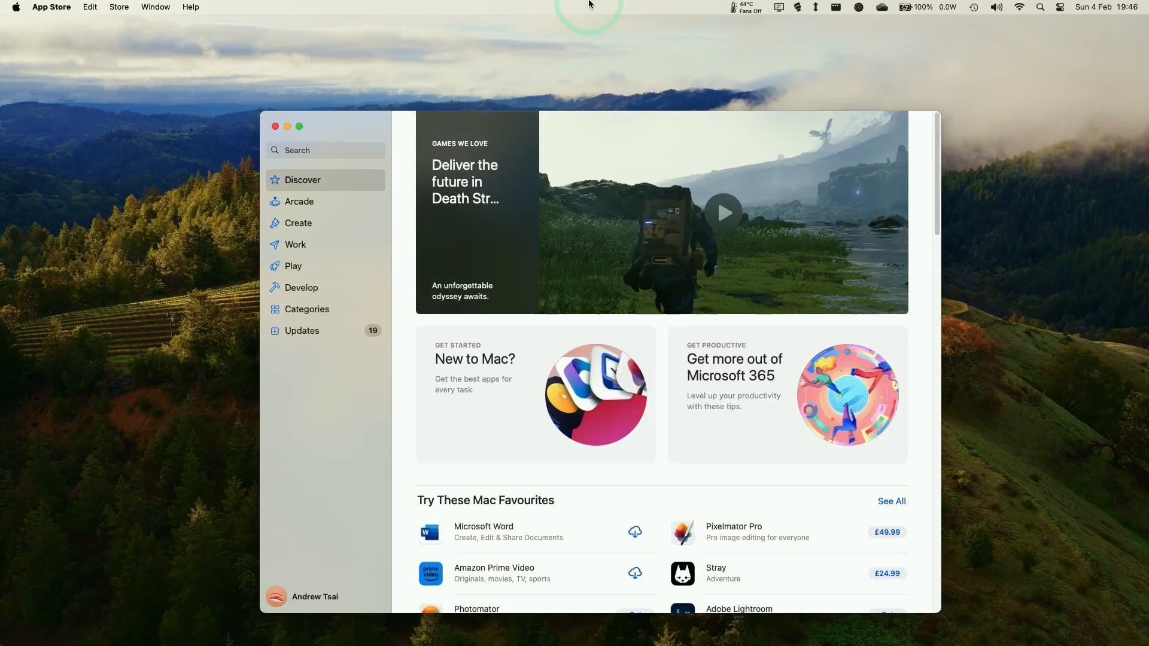
Search the store for 'xcode' and bring up the Xcode product page, already installed.
click(315, 151)
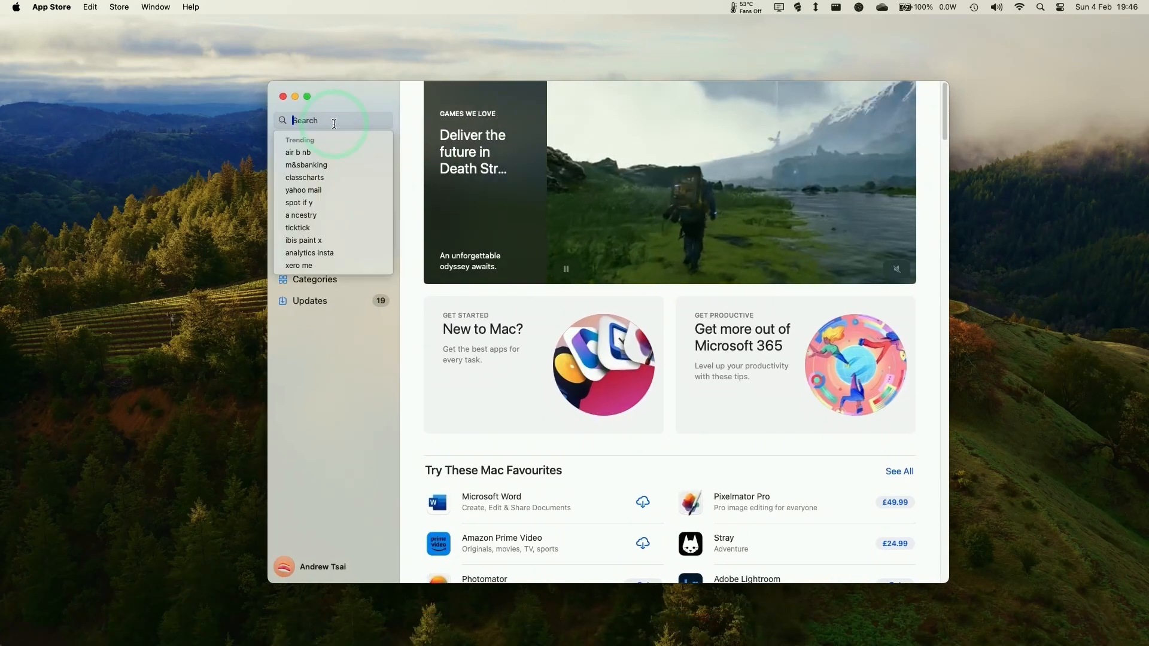
text(xcode)
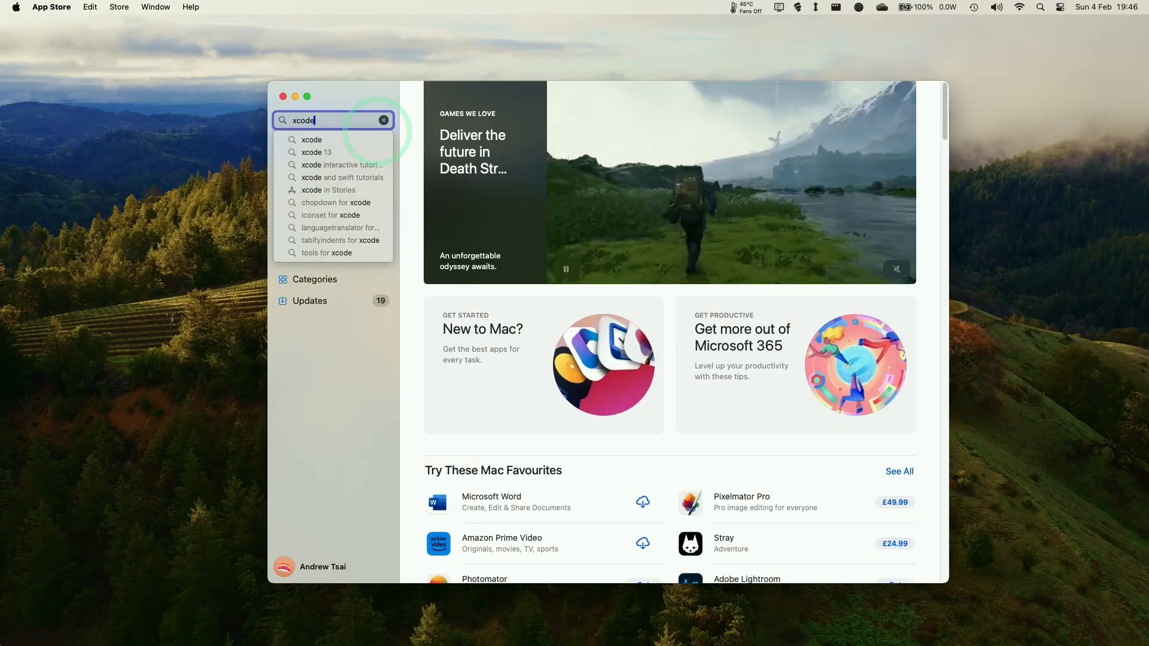
click(311, 140)
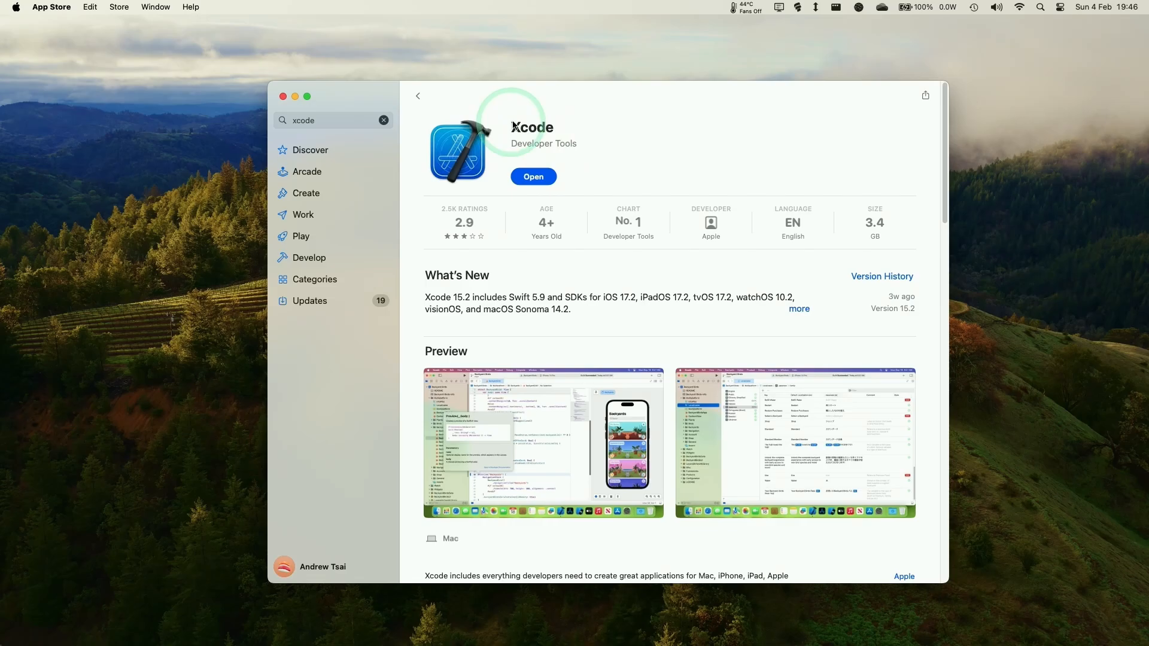
click(417, 96)
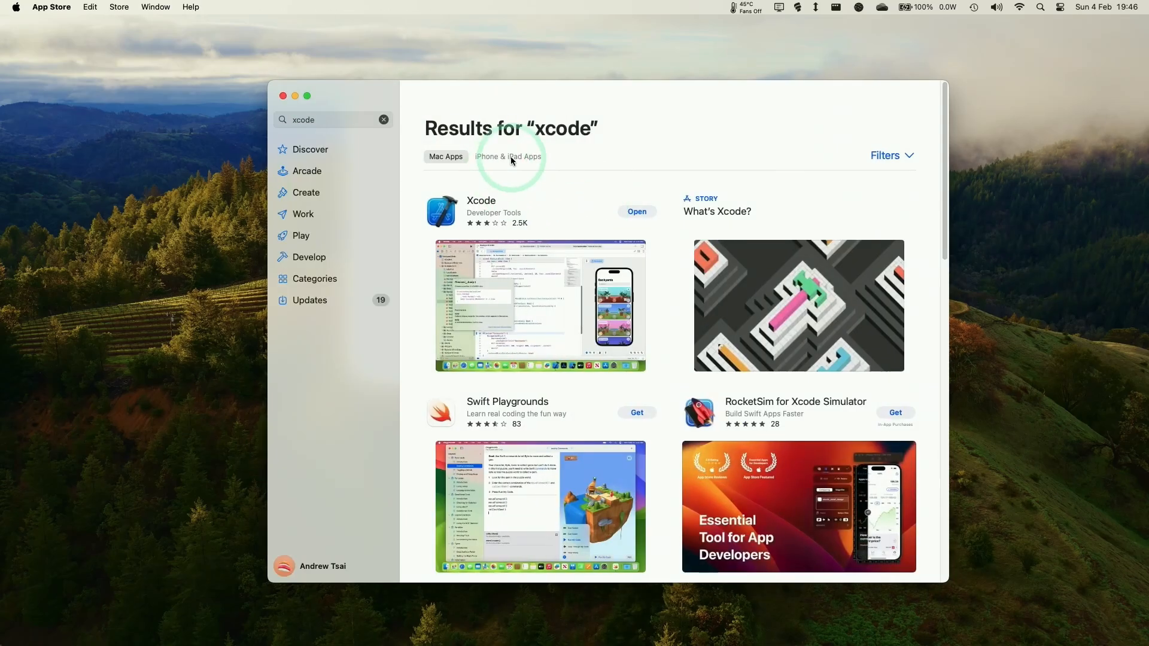
click(481, 201)
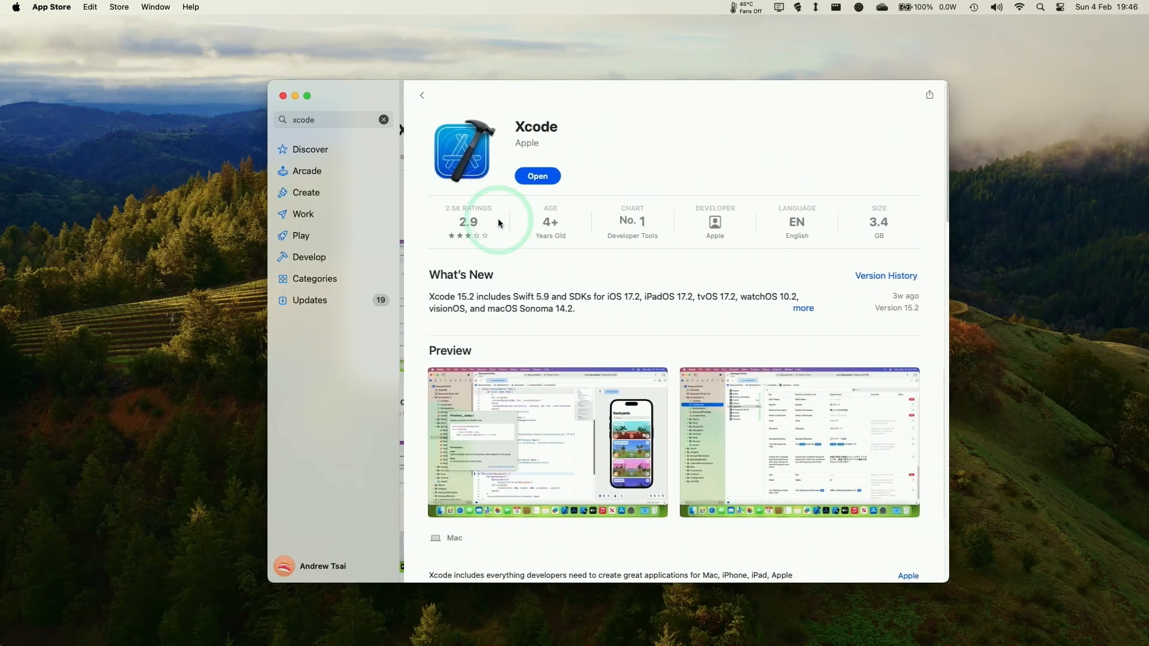